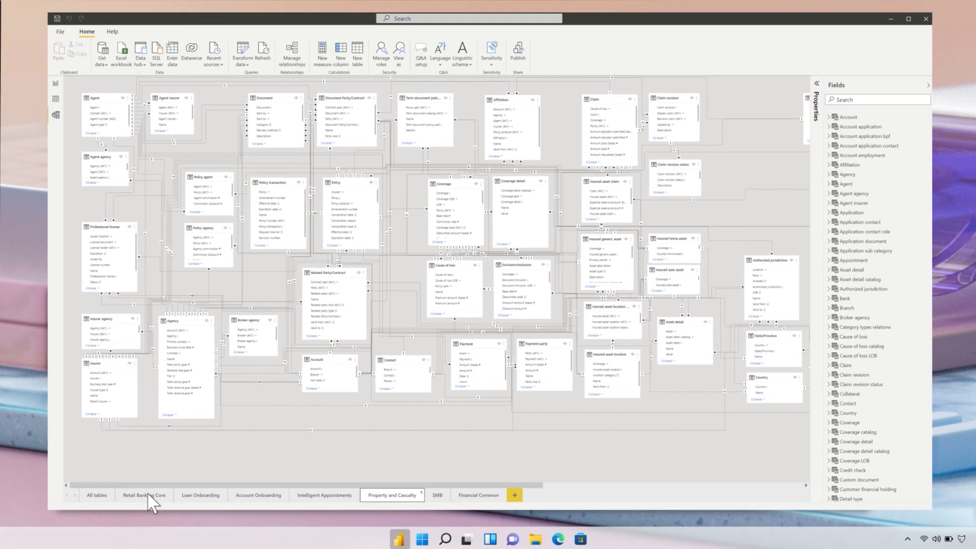
{"action": "left_click", "coordinate": [143, 495]}
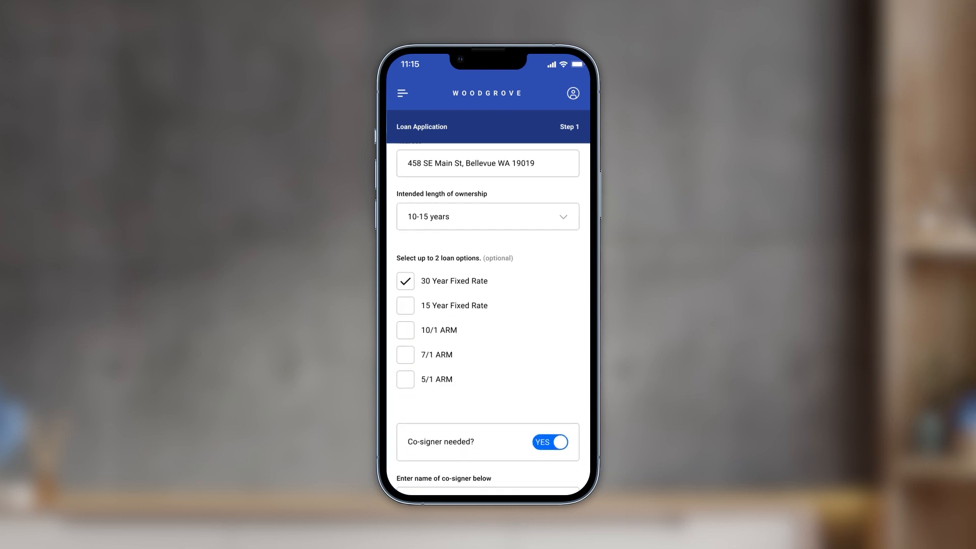
{"action": "scroll", "scroll_direction": "down", "scroll_amount": 3}
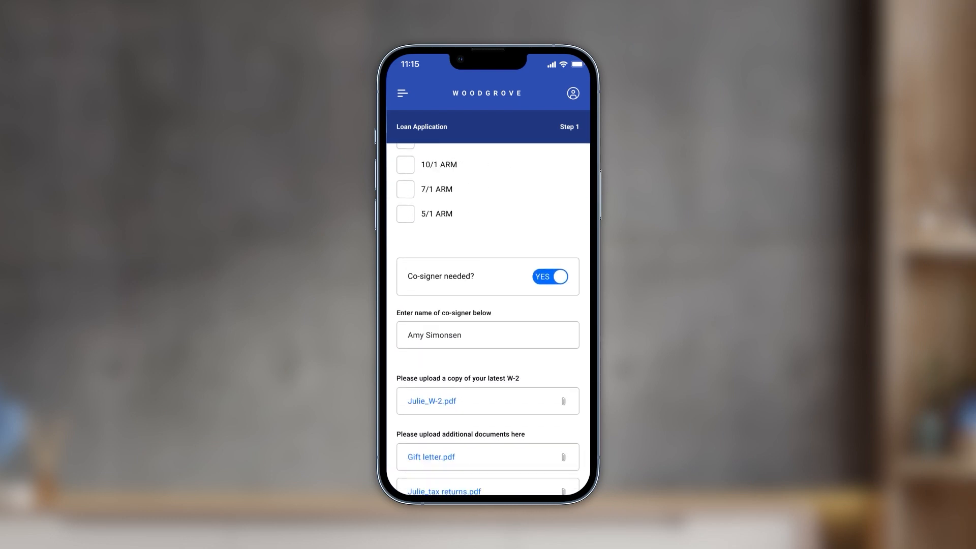
{"action": "scroll", "scroll_direction": "down", "scroll_amount": 3}
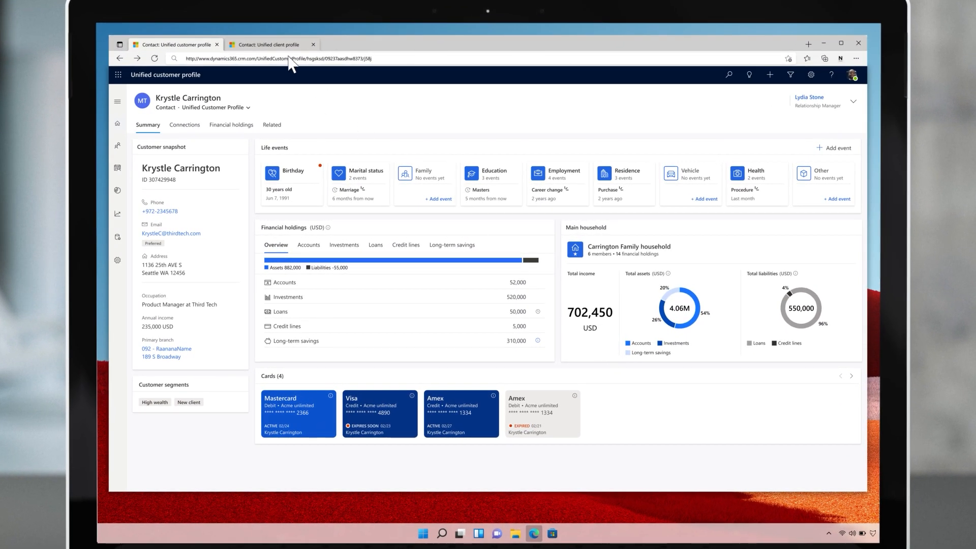
{"action": "left_click", "coordinate": [272, 44]}
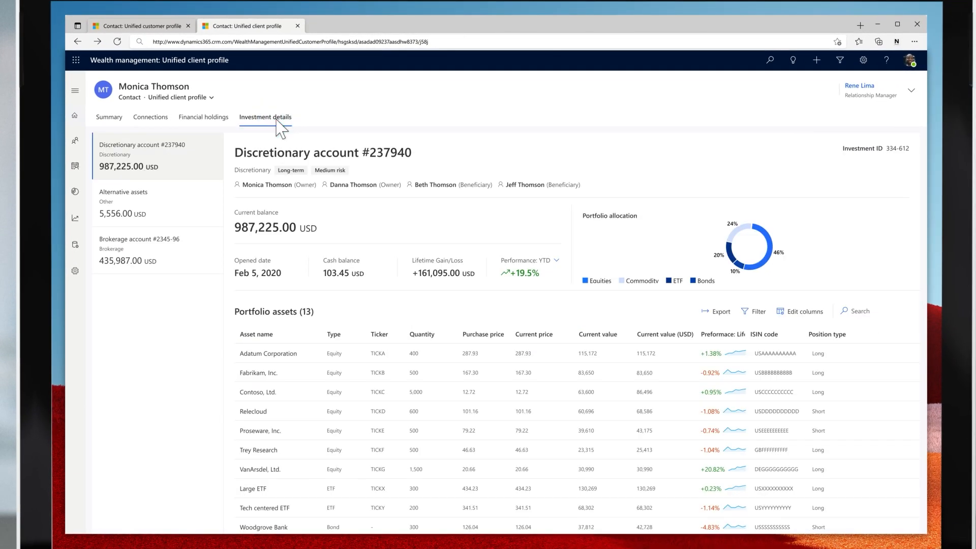
{"action": "left_click", "coordinate": [109, 117]}
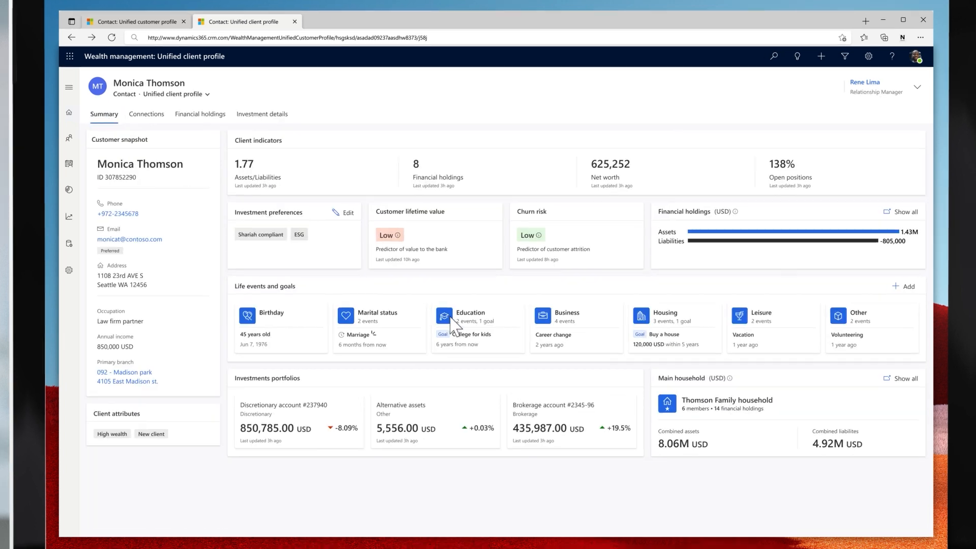
Step: Create a Post-secondary Education event for kids' college with an 80,000 college investment fund goal
{"action": "left_click", "coordinate": [470, 325]}
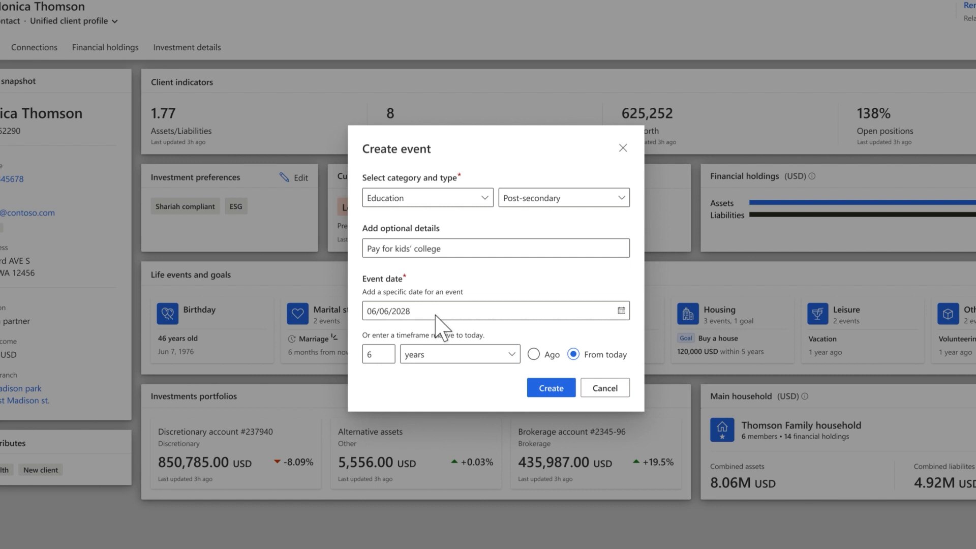
{"action": "left_click", "coordinate": [550, 387]}
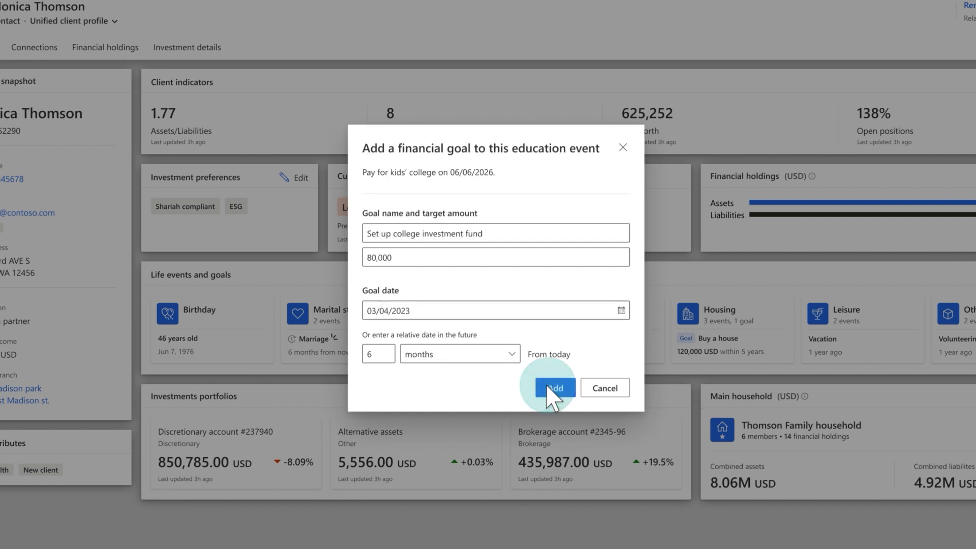
{"action": "left_click", "coordinate": [554, 387]}
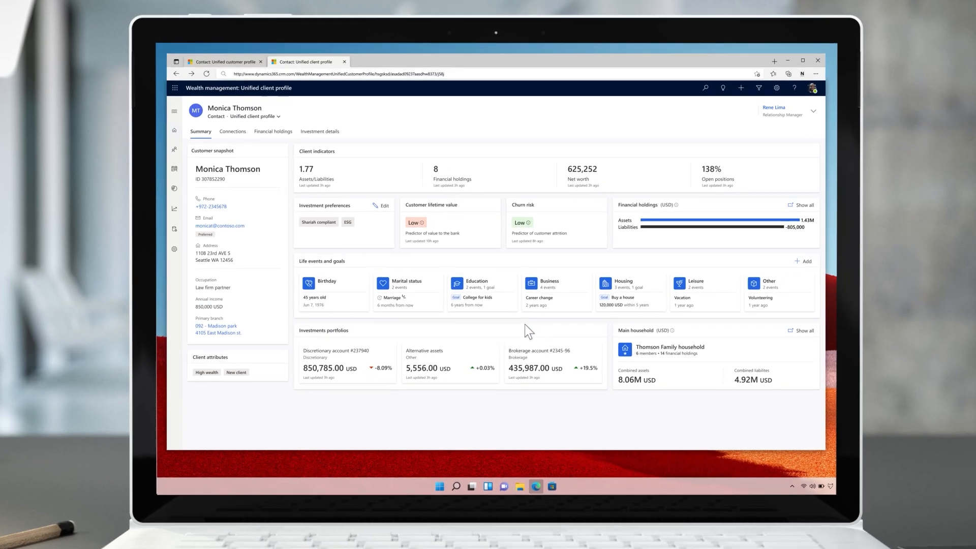